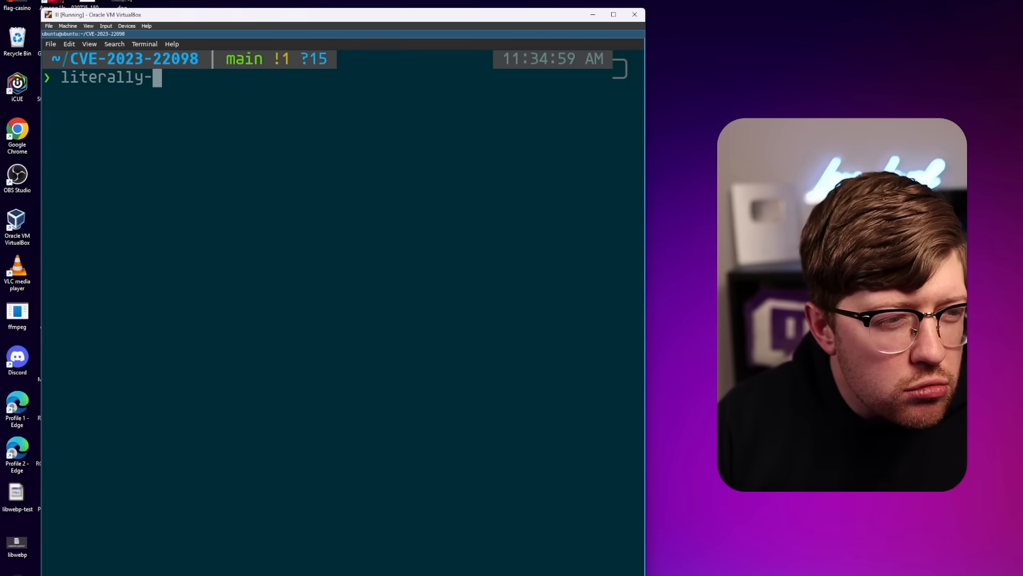
Step: Enter the exploit executable name 'an-exploit.exe' at the Ubuntu guest terminal prompt
text(an-exploit.exe)
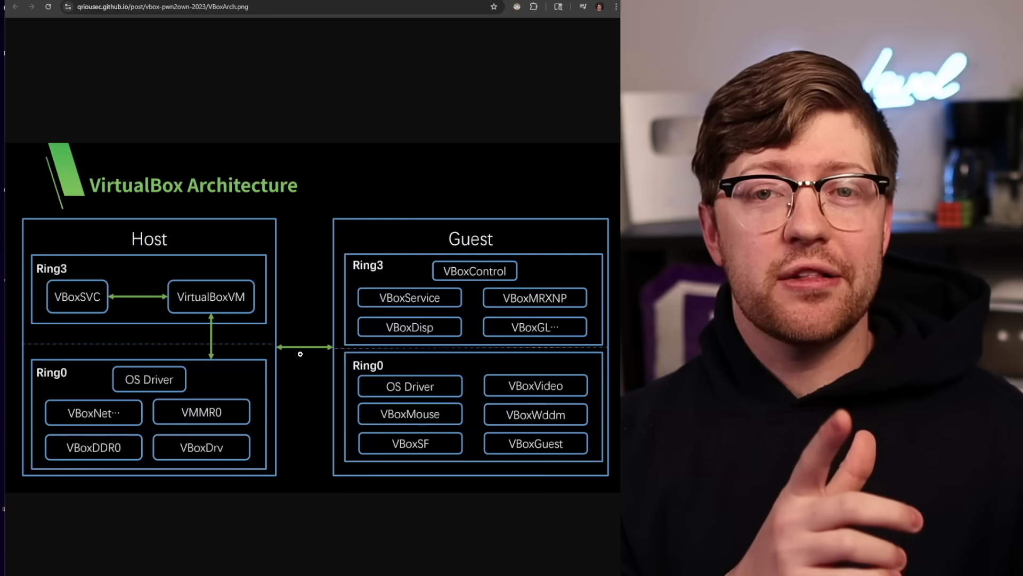
Step: Select a portion of the VirtualBox Architecture diagram page in Chrome
drag(349, 345, 261, 346)
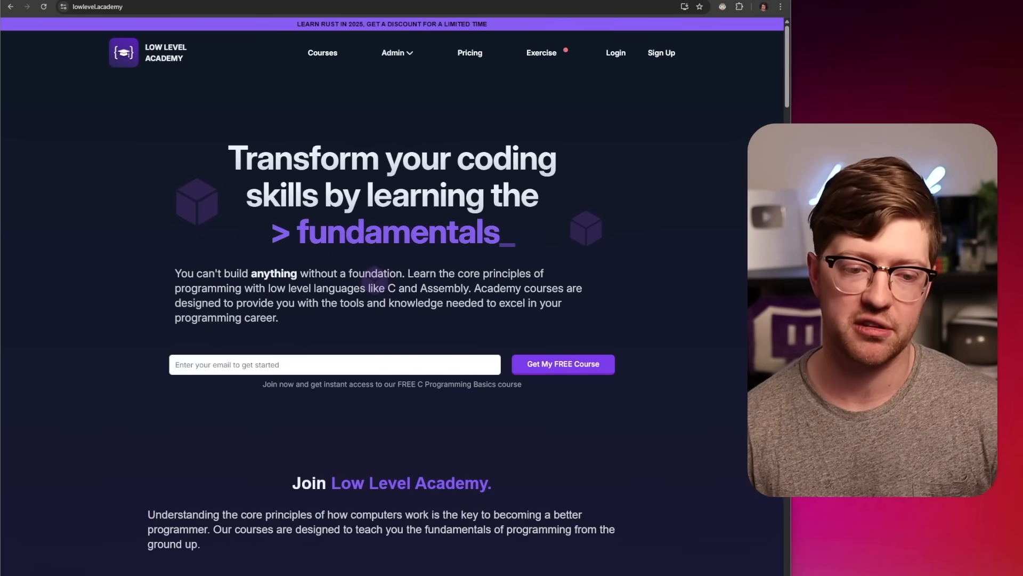
Step: Scroll down the Low Level Academy homepage through the course timeline to View All Courses
scroll(down, 3)
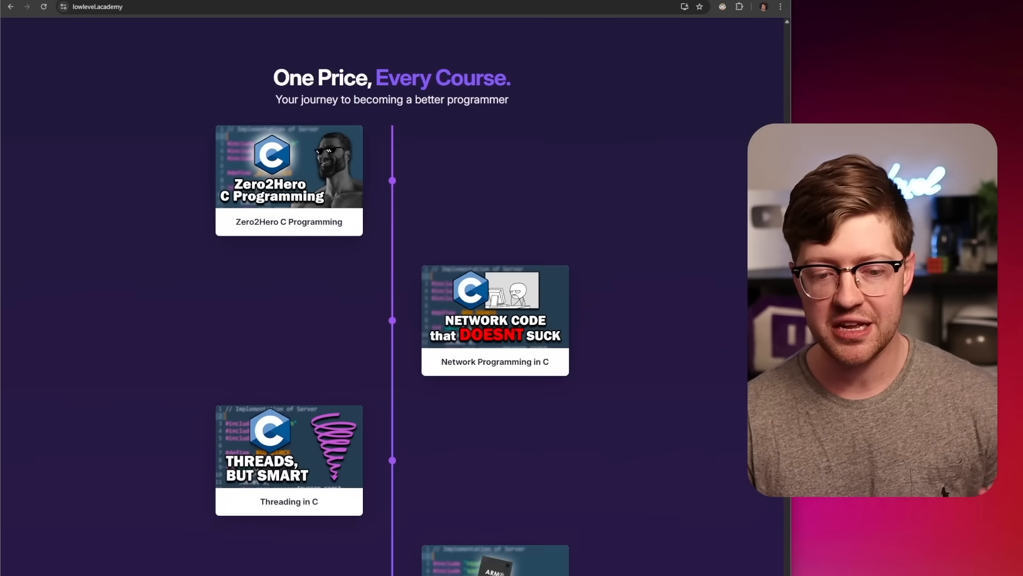
scroll(down, 3)
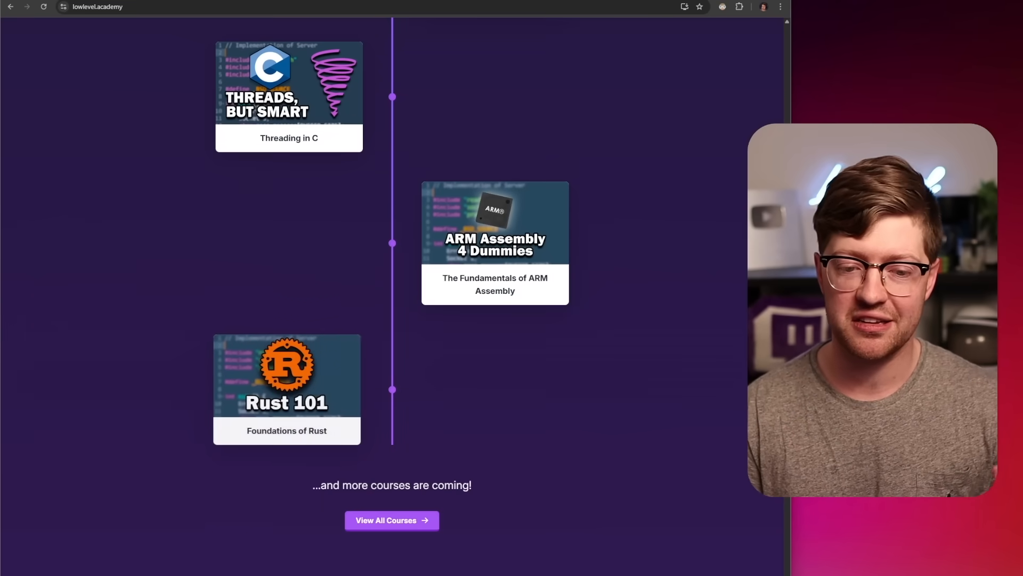
scroll(down, 3)
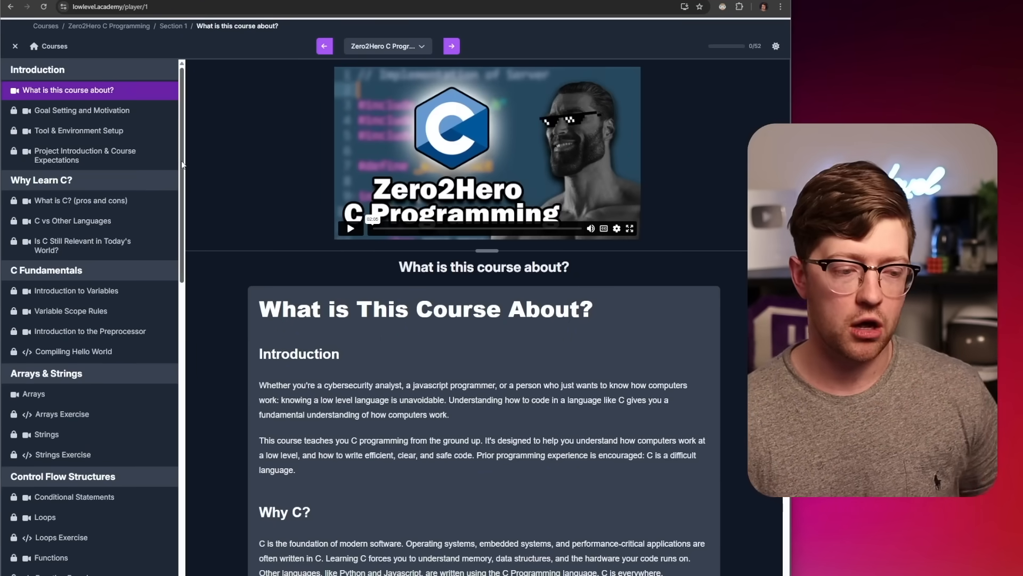
Step: Select the first Introduction lesson 'What is this course about?' in the Zero2Hero course sidebar
click(33, 393)
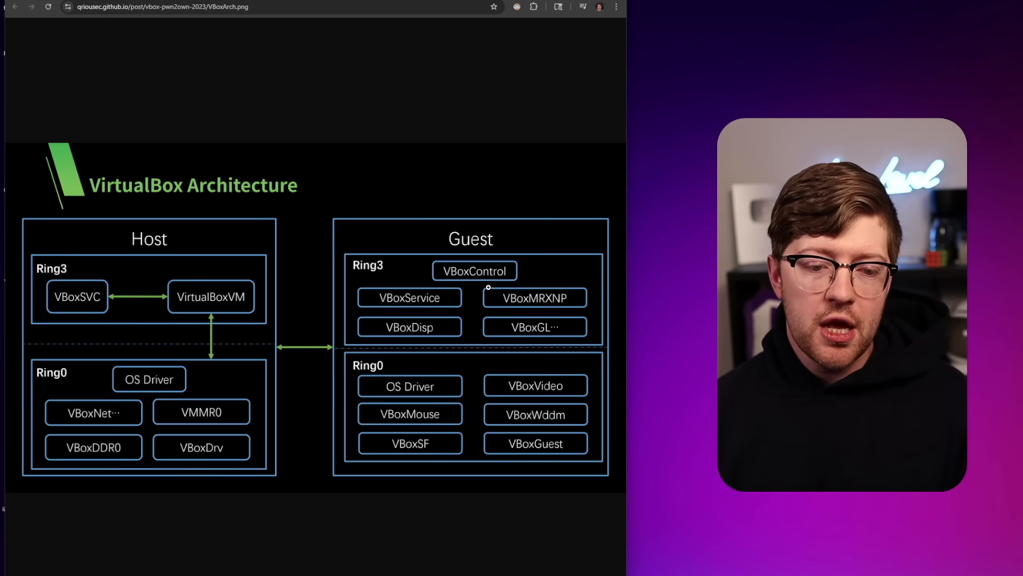
mouse_move(481, 313)
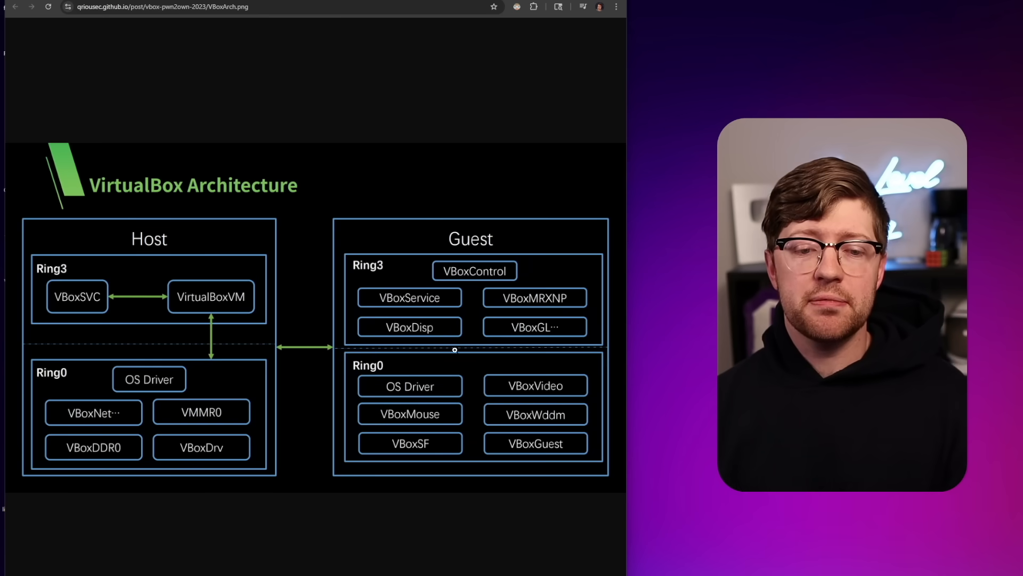
mouse_move(213, 345)
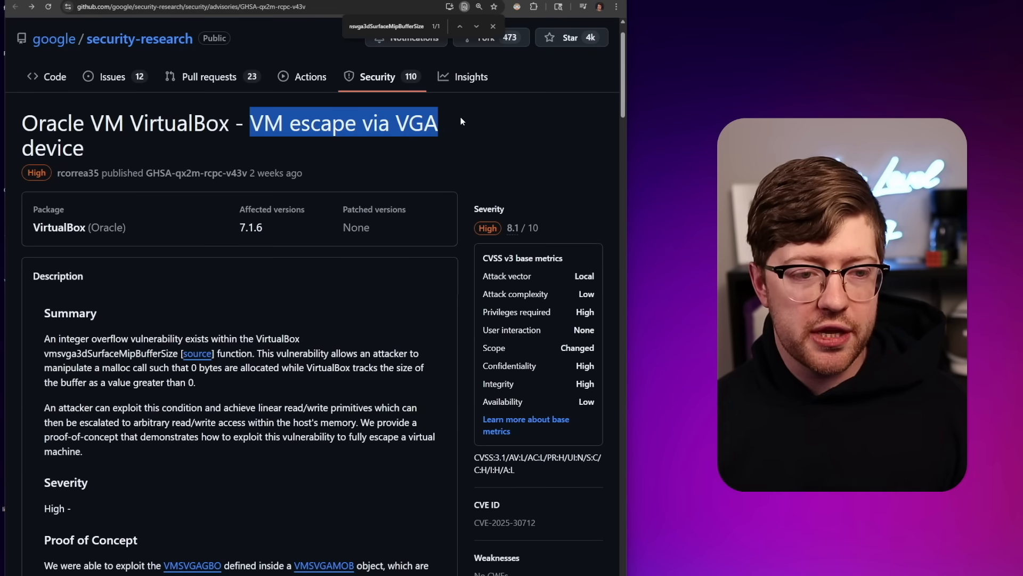
Step: Read the advisory Summary, highlighting phrases including 'function', then move down to the Proof of Concept
scroll(down, 3)
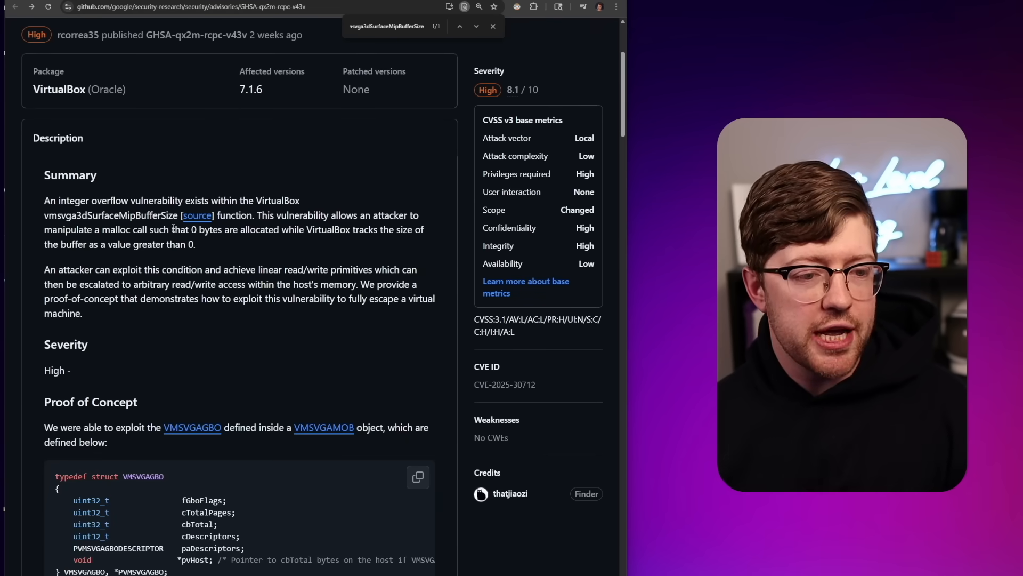
drag(44, 200, 163, 201)
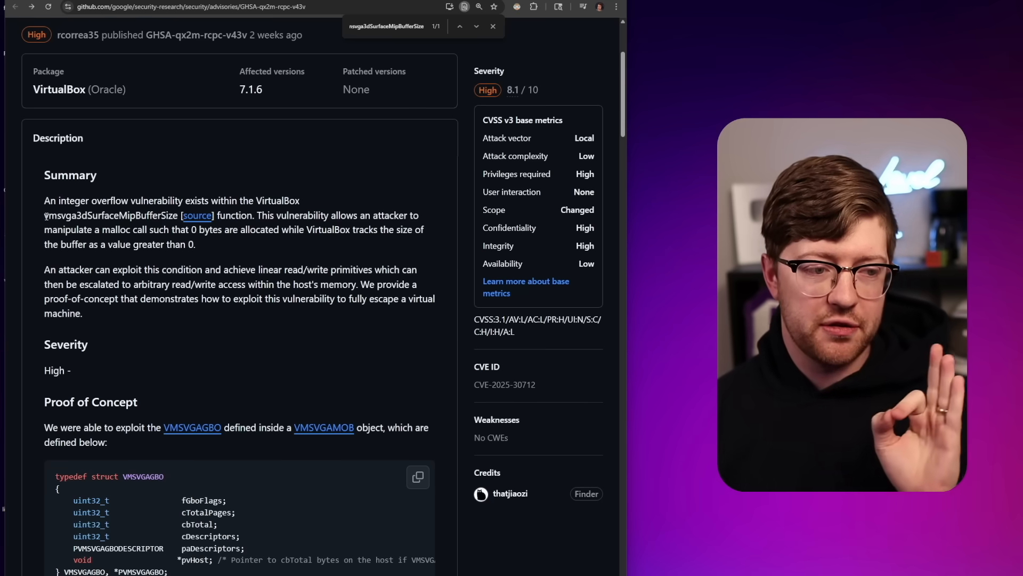
double_click(57, 215)
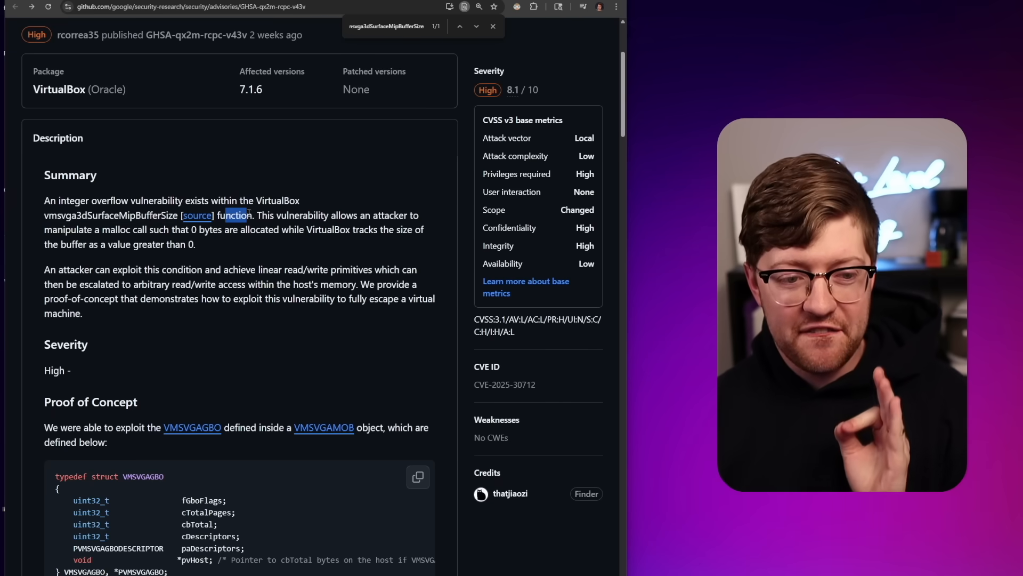
drag(251, 215, 124, 244)
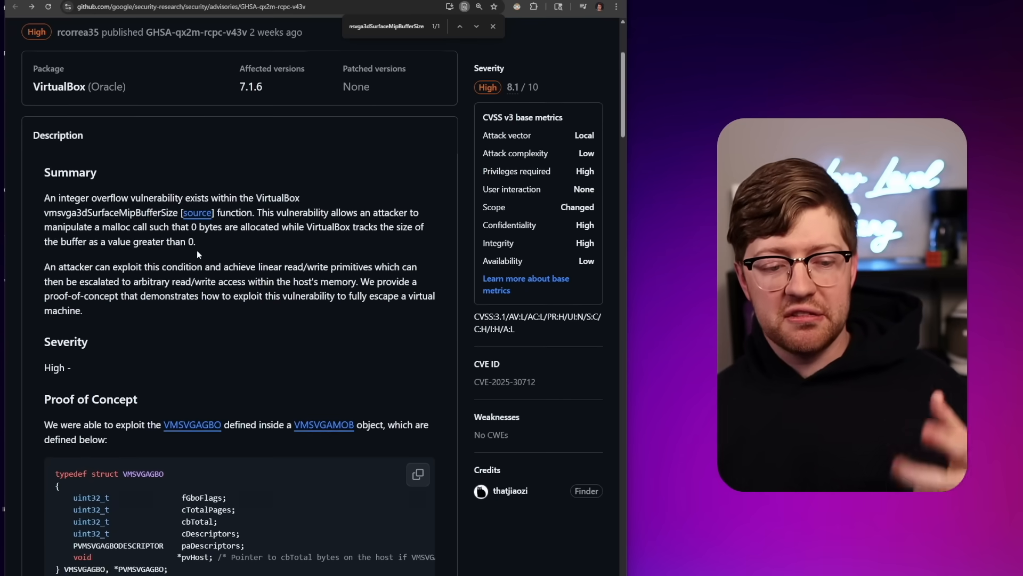
scroll(down, 3)
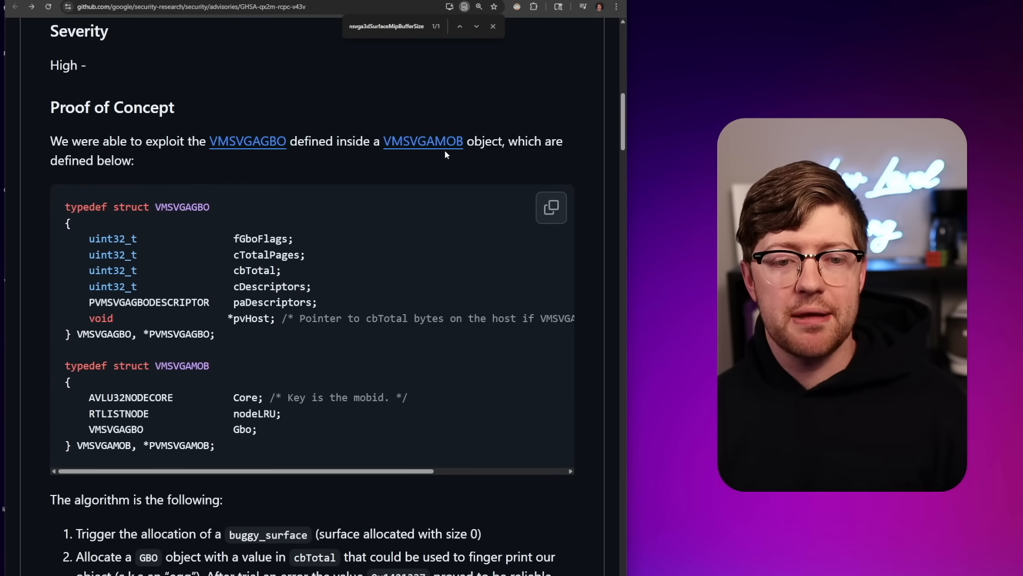
mouse_move(418, 160)
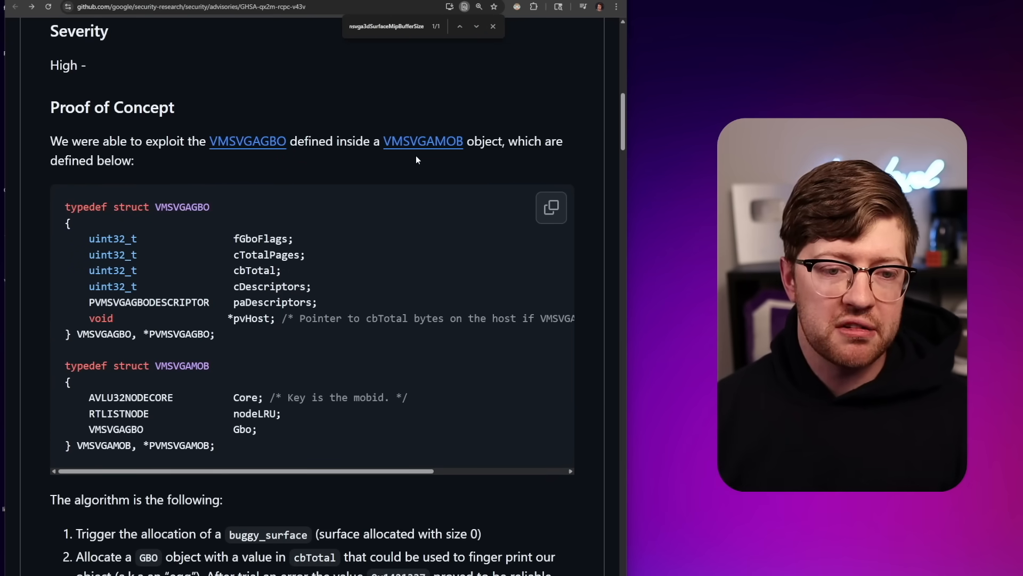
mouse_move(268, 155)
text(surface->px)
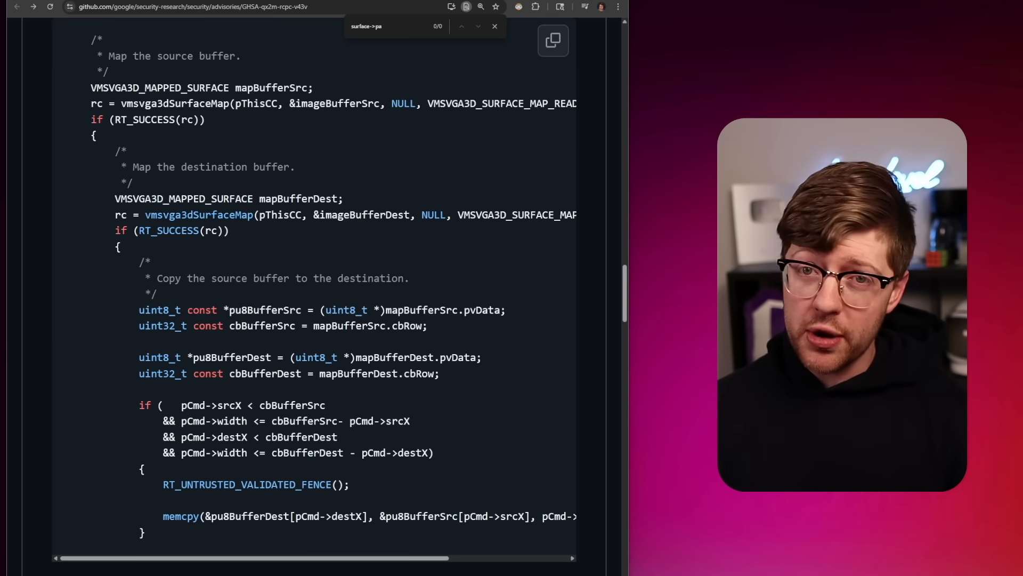
scroll(down, 3)
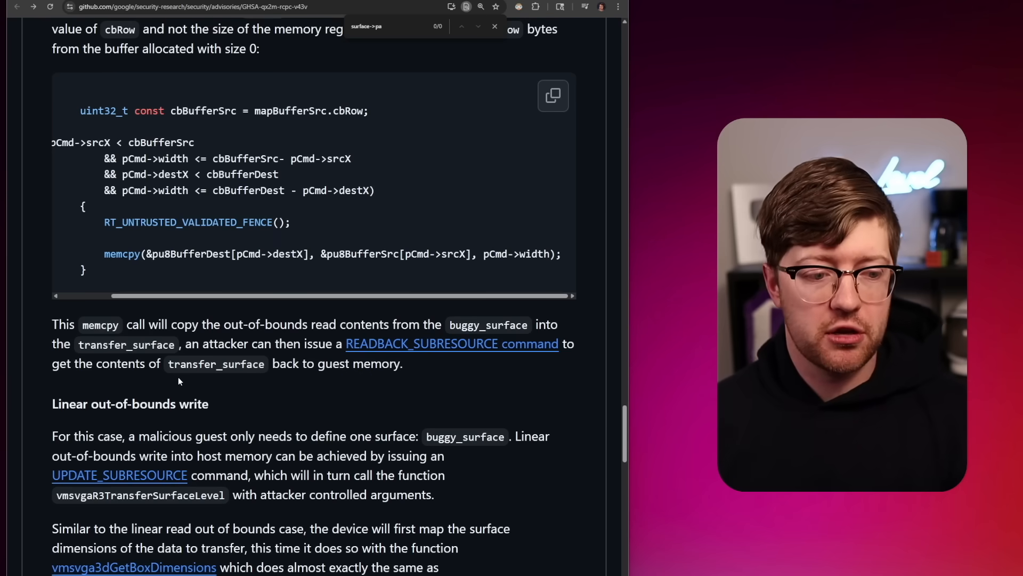
double_click(126, 344)
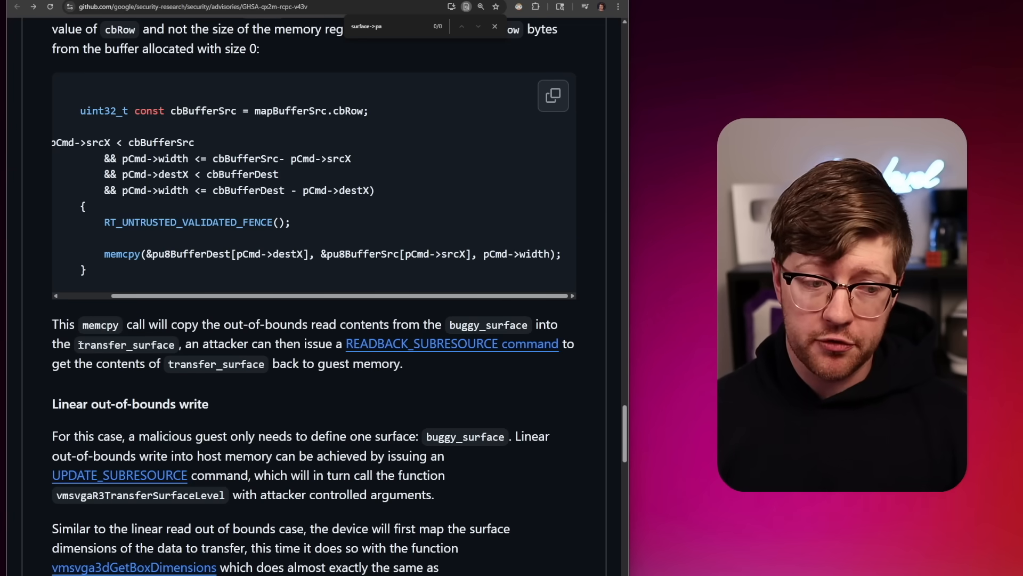
double_click(126, 344)
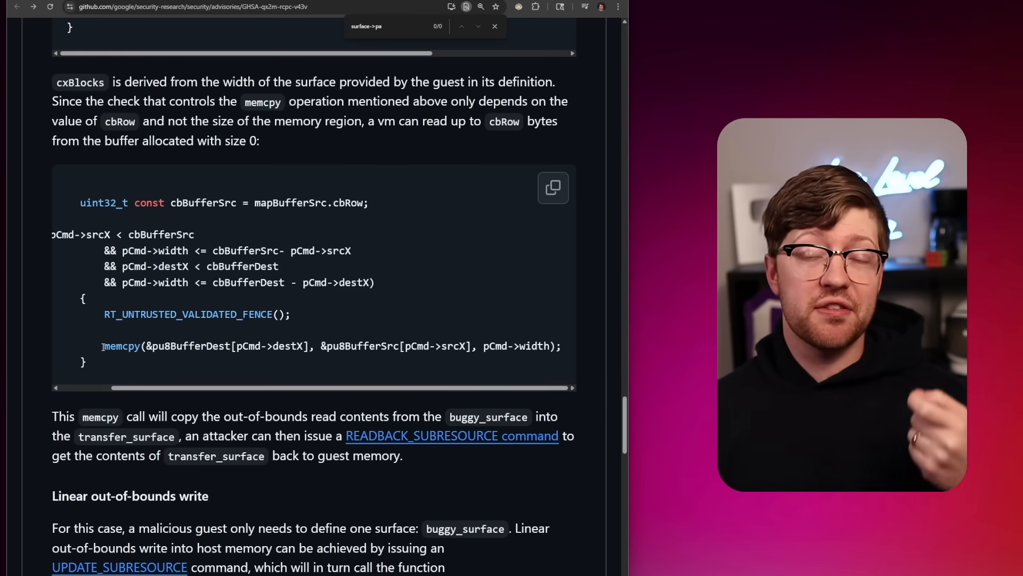
drag(103, 346, 339, 345)
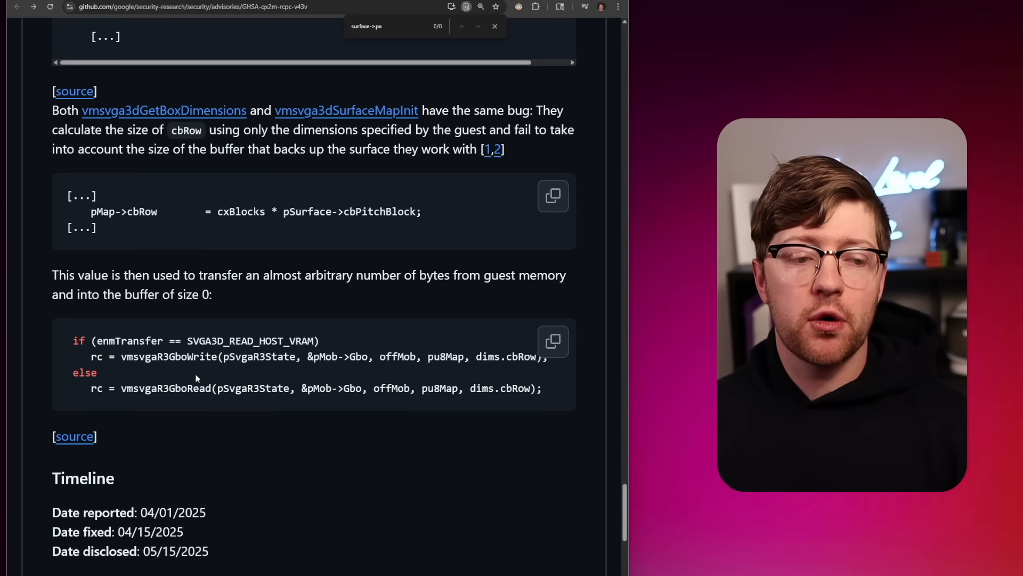
double_click(123, 211)
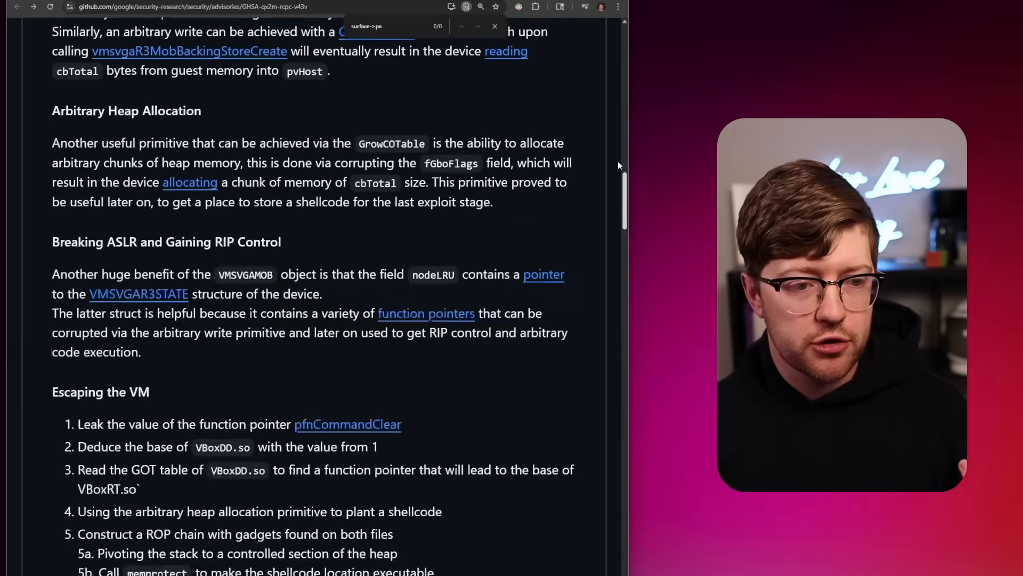
Step: Scroll through the advisory's exploit sections around the vmsvga3dSurfaceMipBufferSize match
scroll(down, 3)
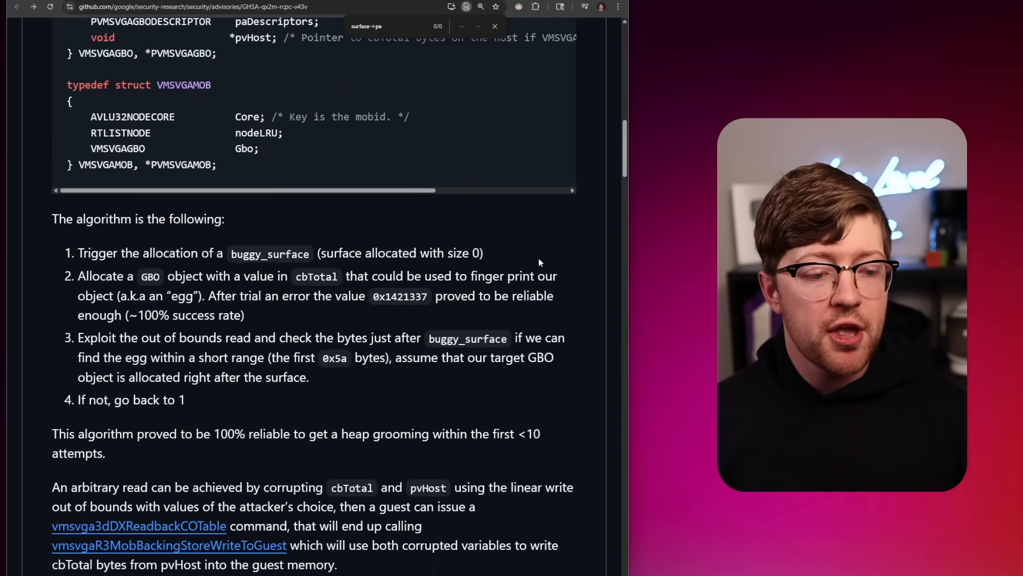
scroll(up, 3)
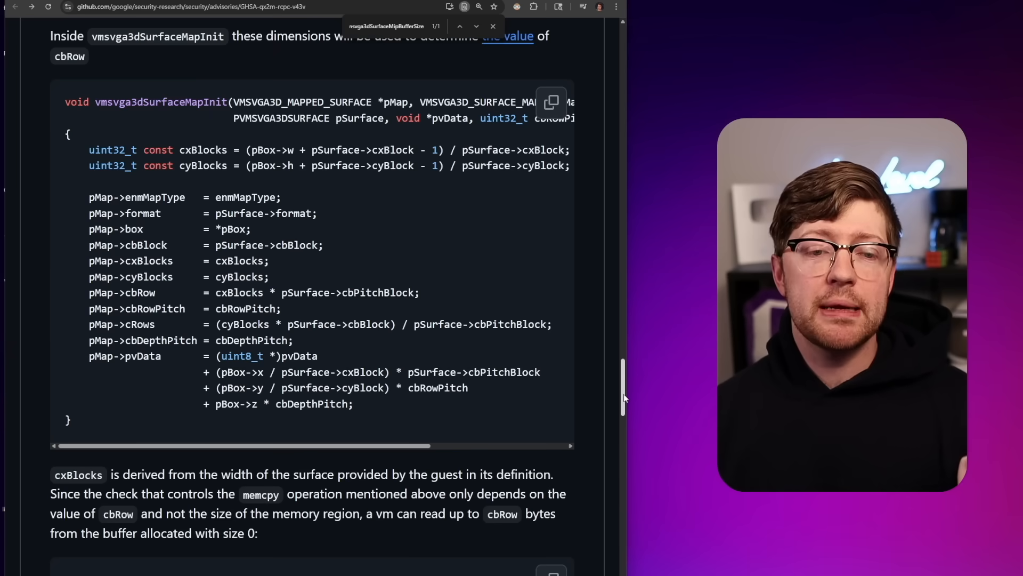
scroll(down, 3)
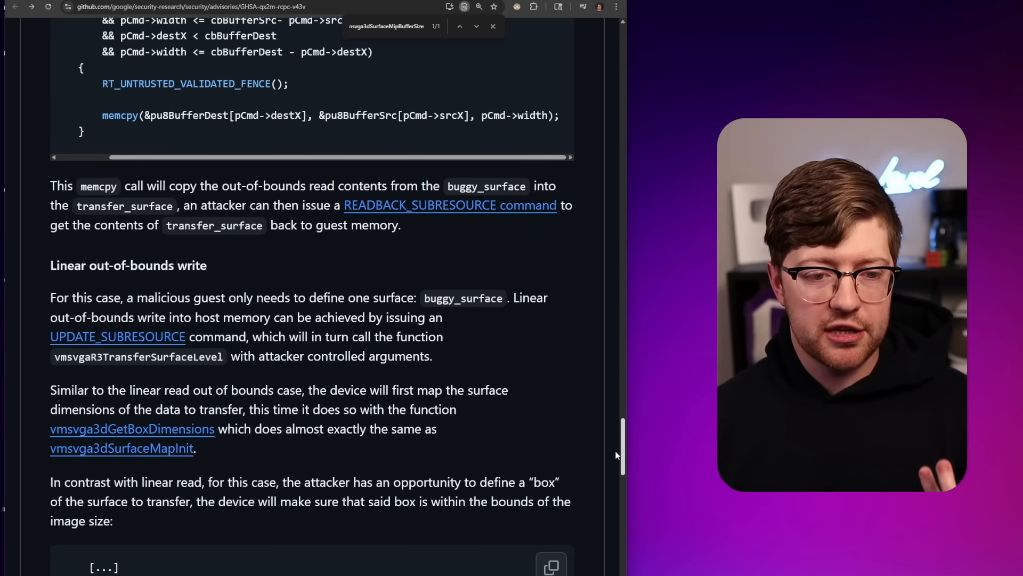
scroll(down, 3)
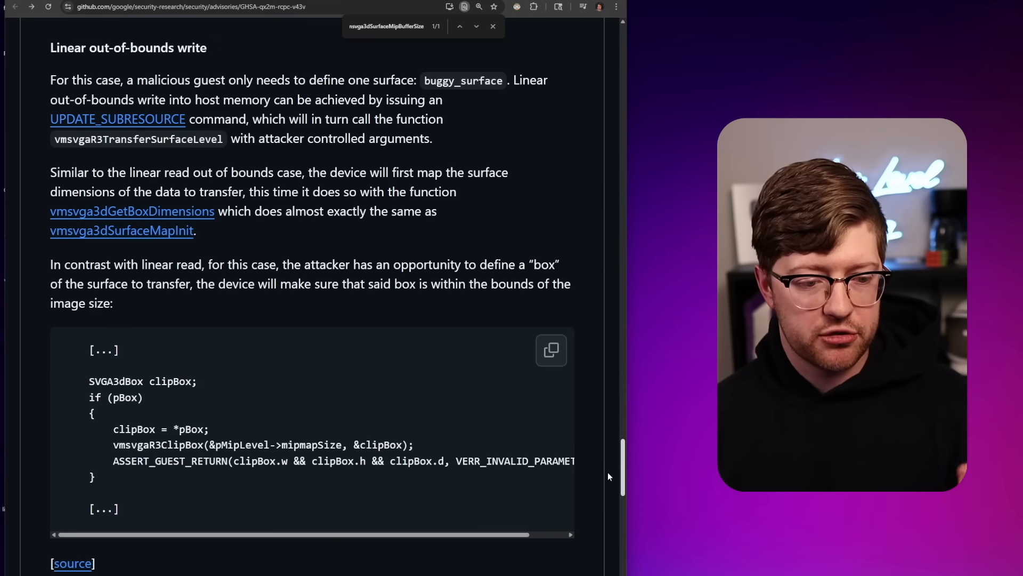
scroll(down, 3)
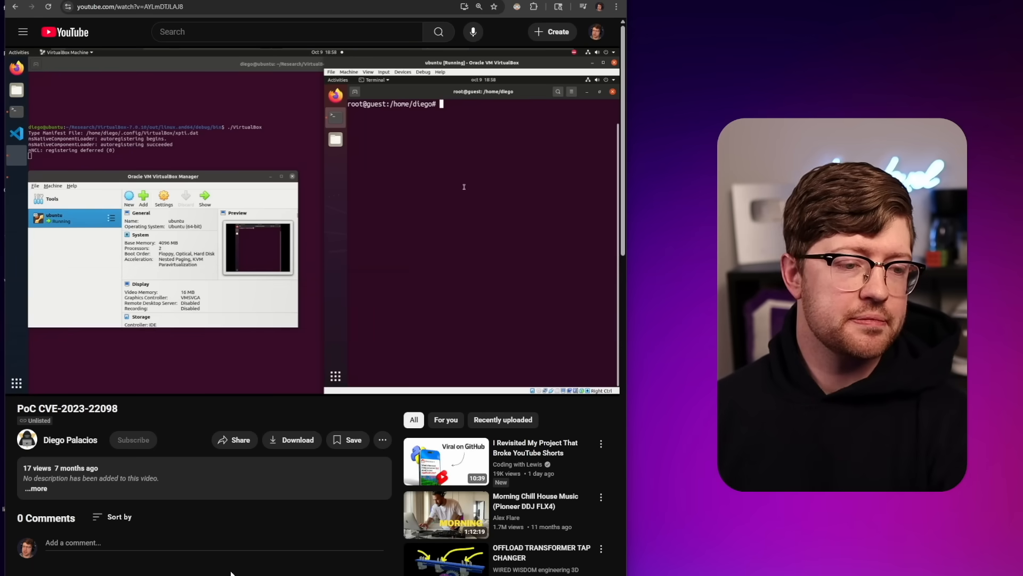
Step: Watch the PoC video as the guest root shell runs 'rmmod' and 'insmod' commands
text(rmmod virtio-net)
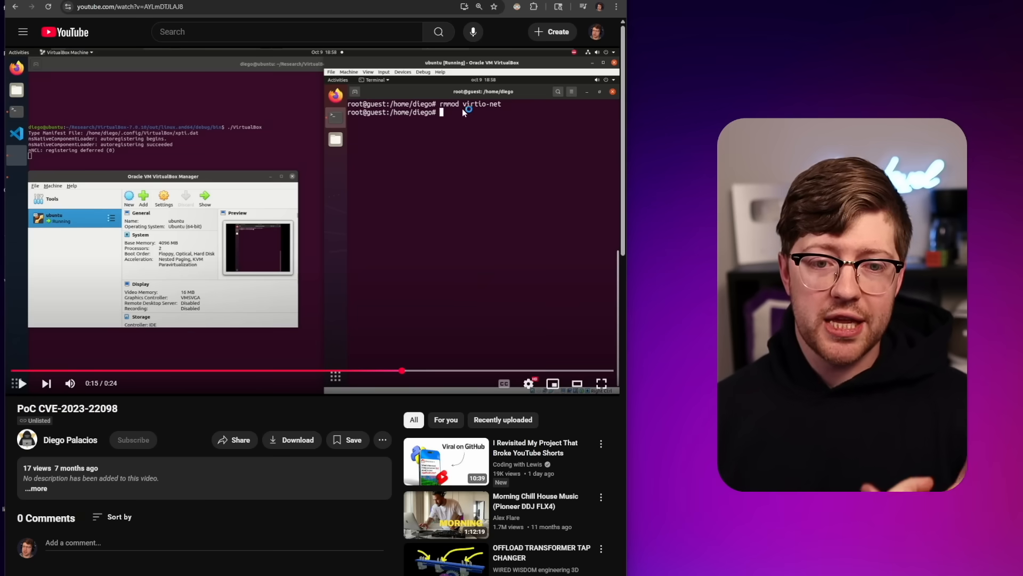
mouse_move(473, 193)
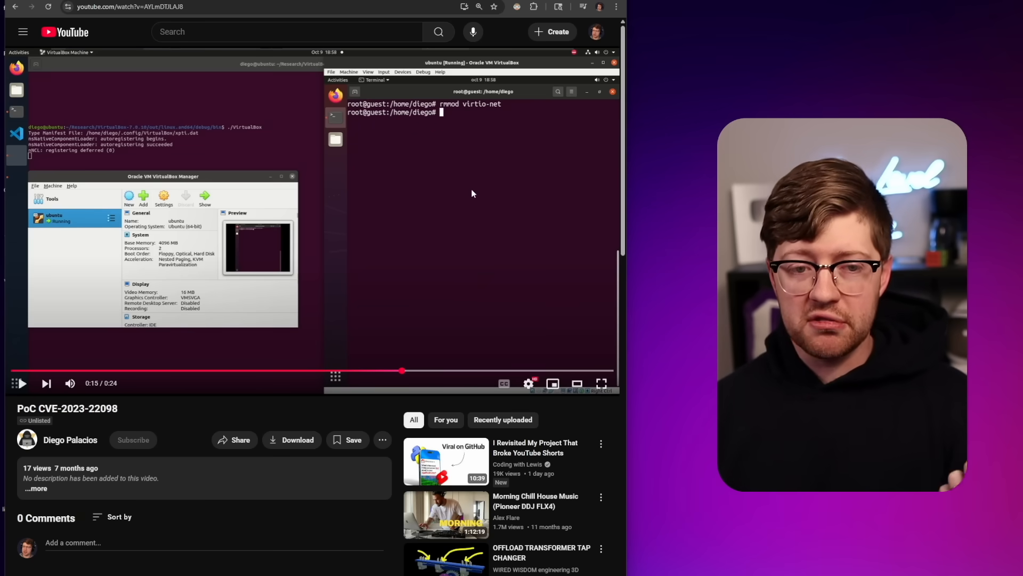
text(insmod)
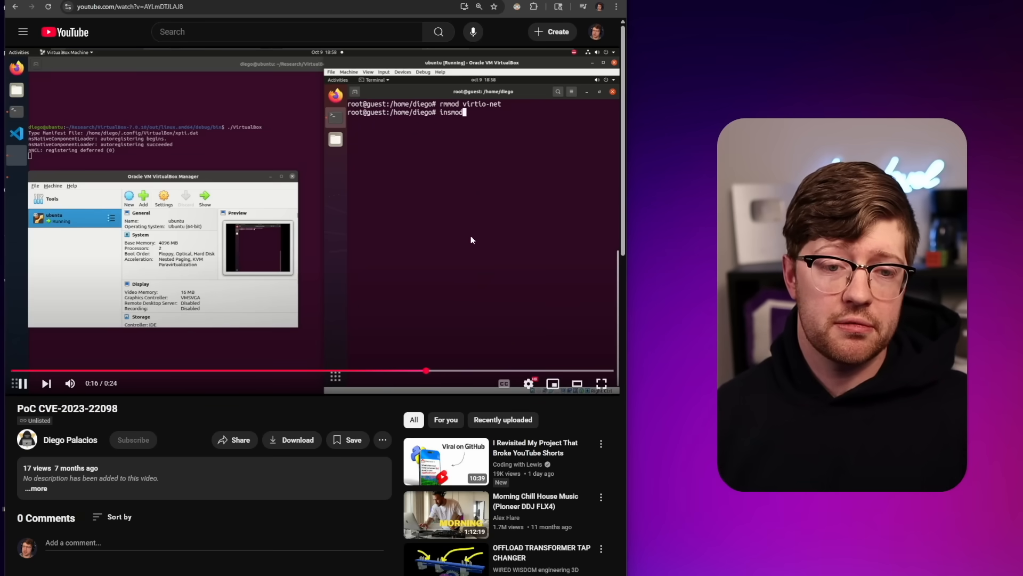